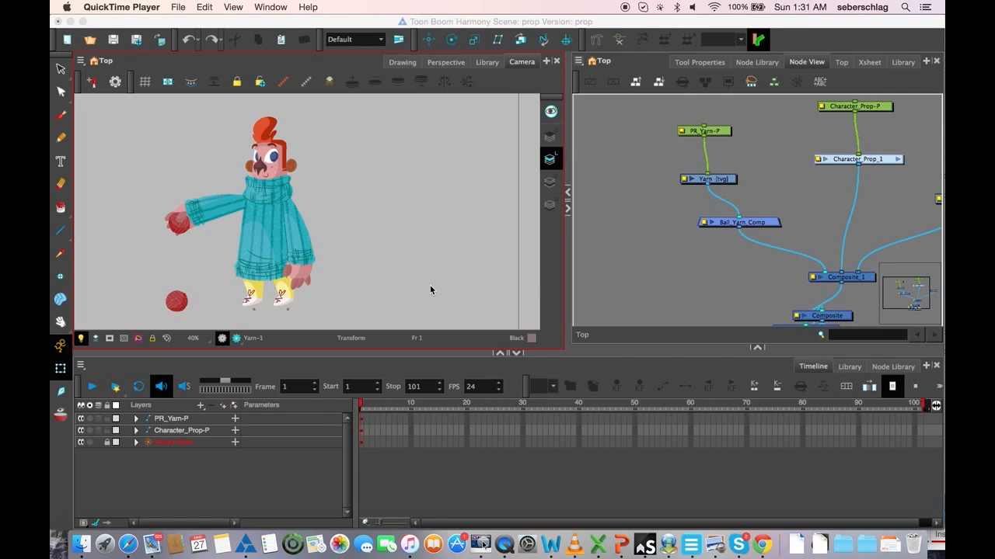
mouse_move(179, 267)
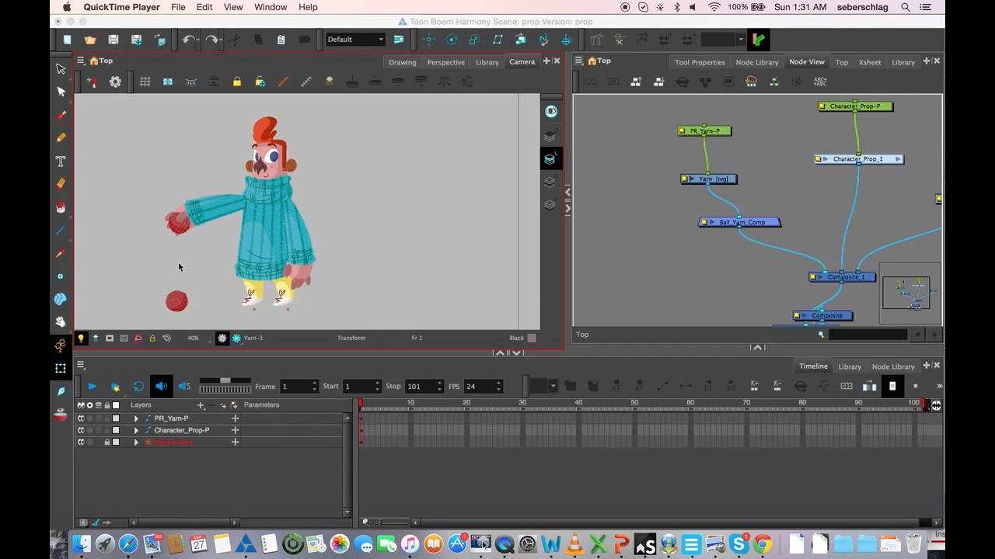
Select the ball of yarn in the character's outstretched hand in the Camera view
click(176, 301)
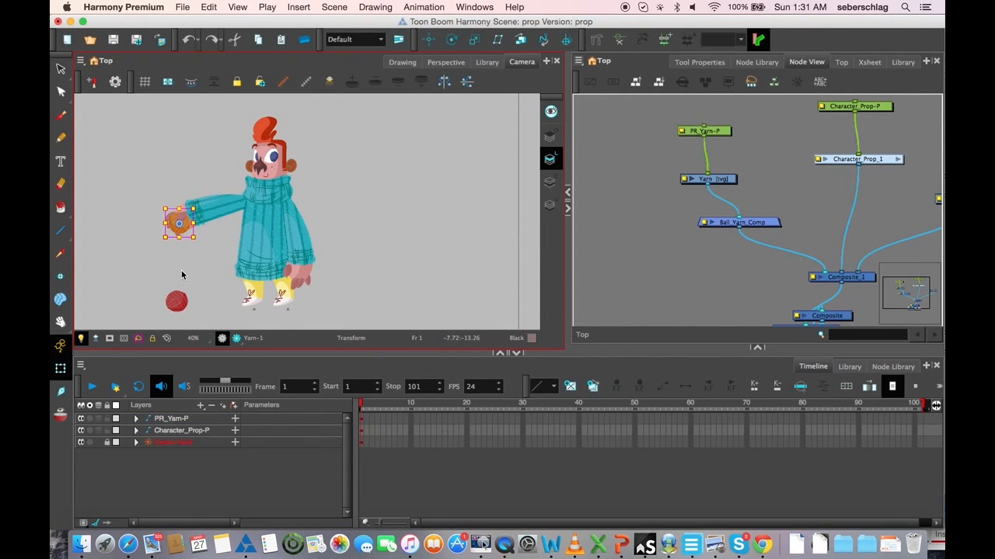
mouse_move(163, 277)
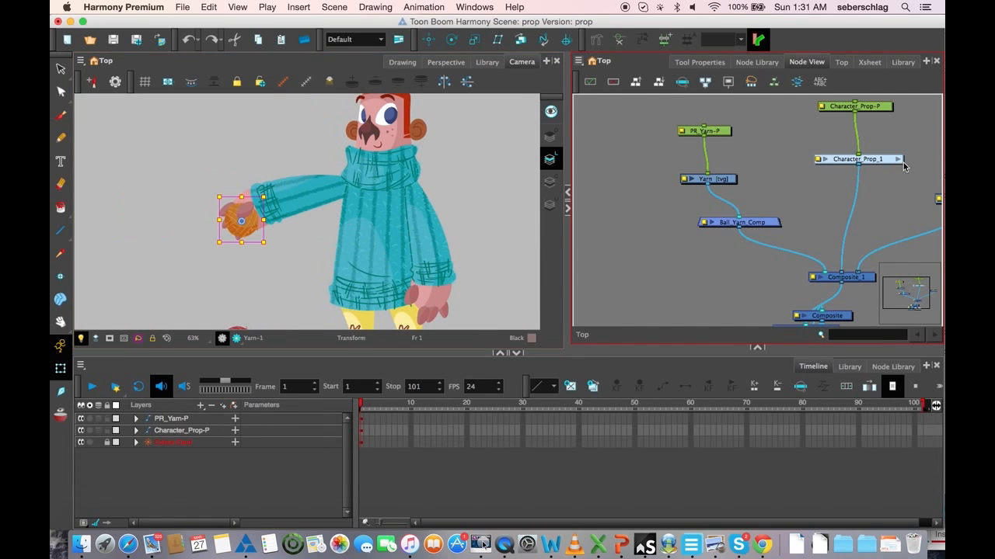
Enter Character_Prop_1 in the Node View and open full_hand_B-P's Layer Properties
double_click(857, 158)
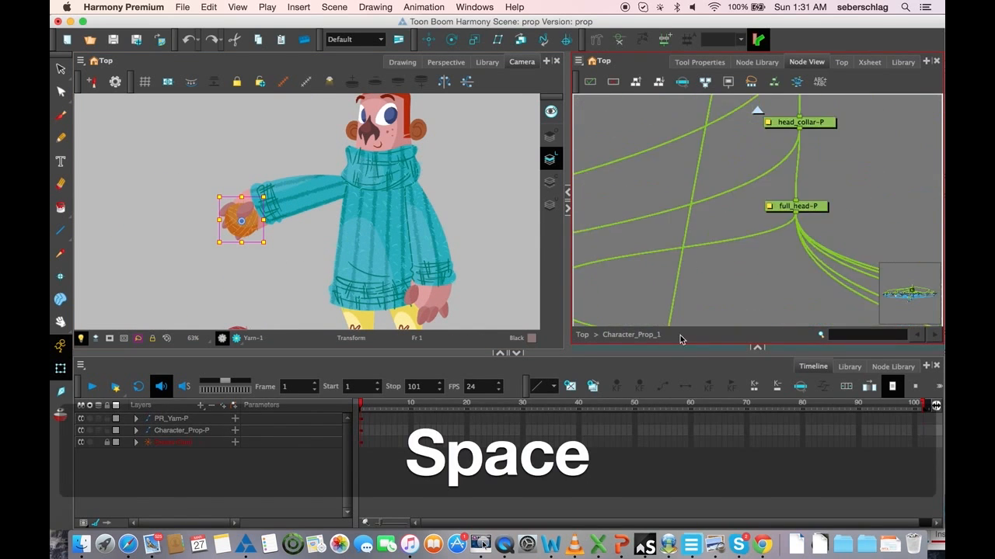
key(space)
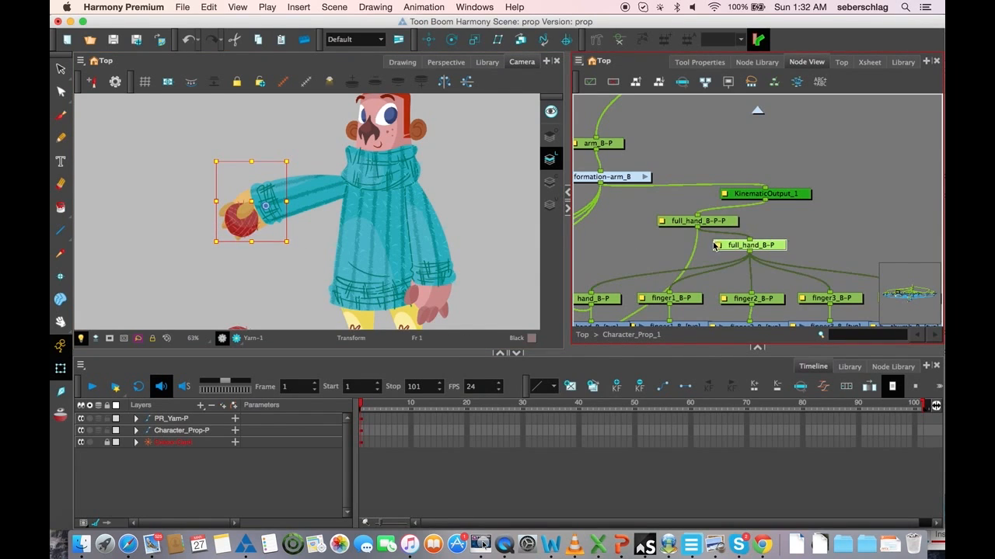
double_click(748, 245)
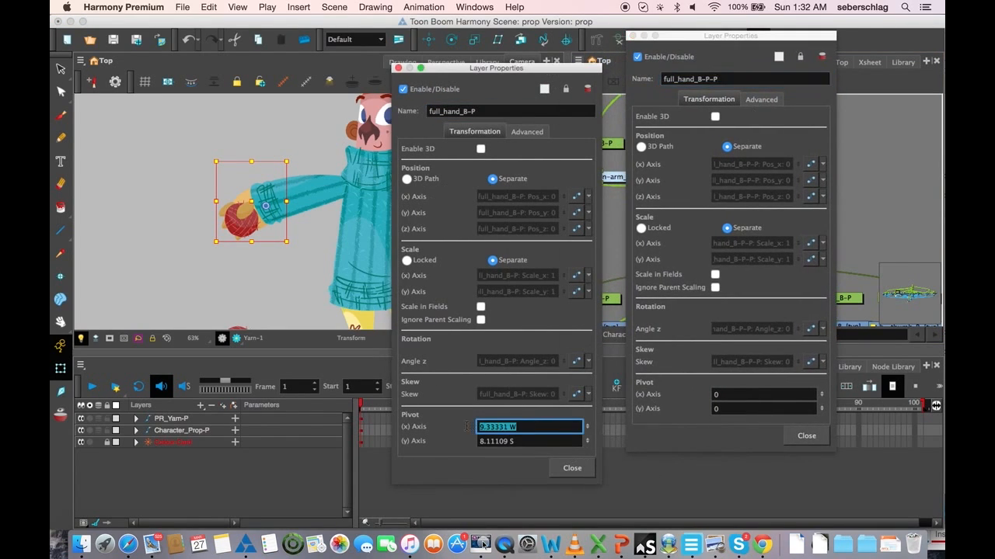
Check the Pivot values on both hand pegs and close their Layer Properties windows
click(764, 394)
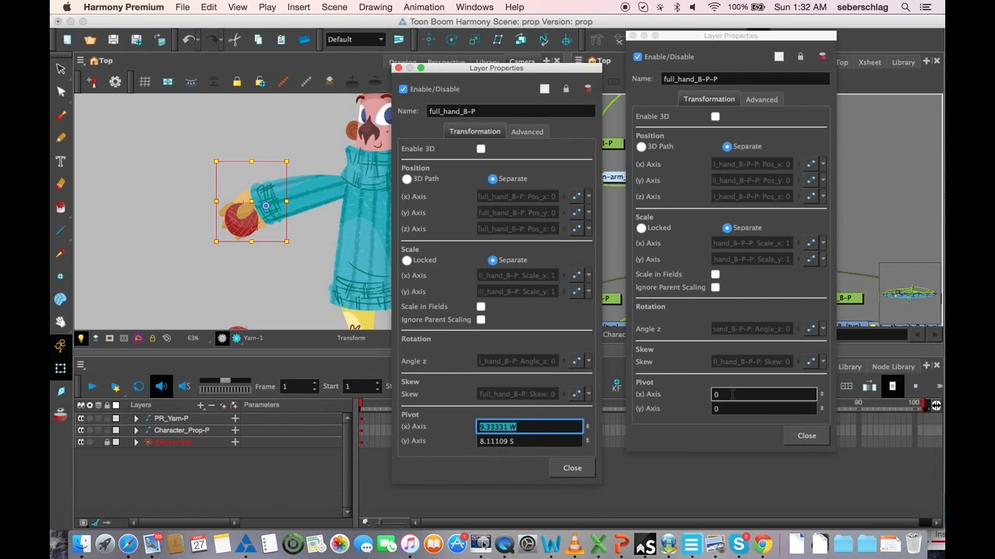
click(764, 394)
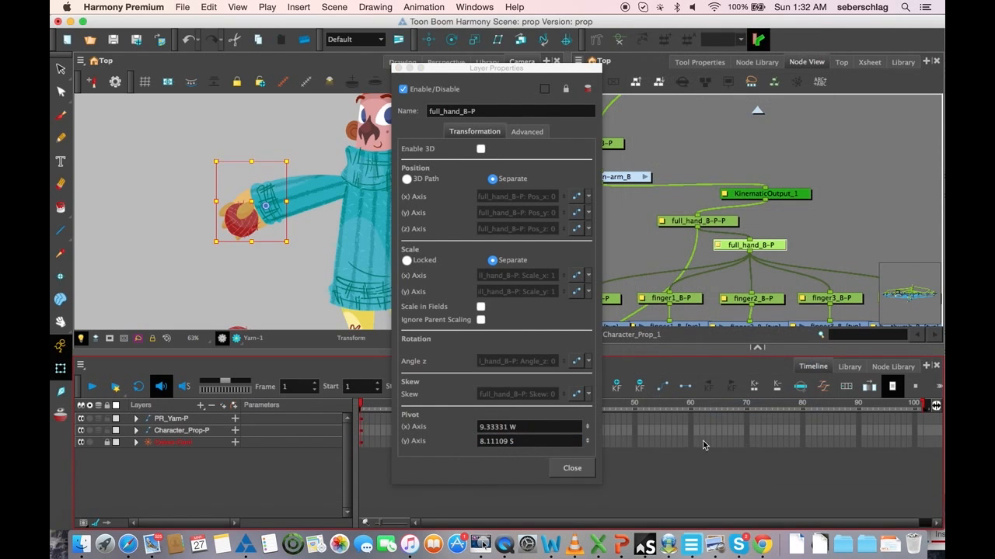
click(571, 468)
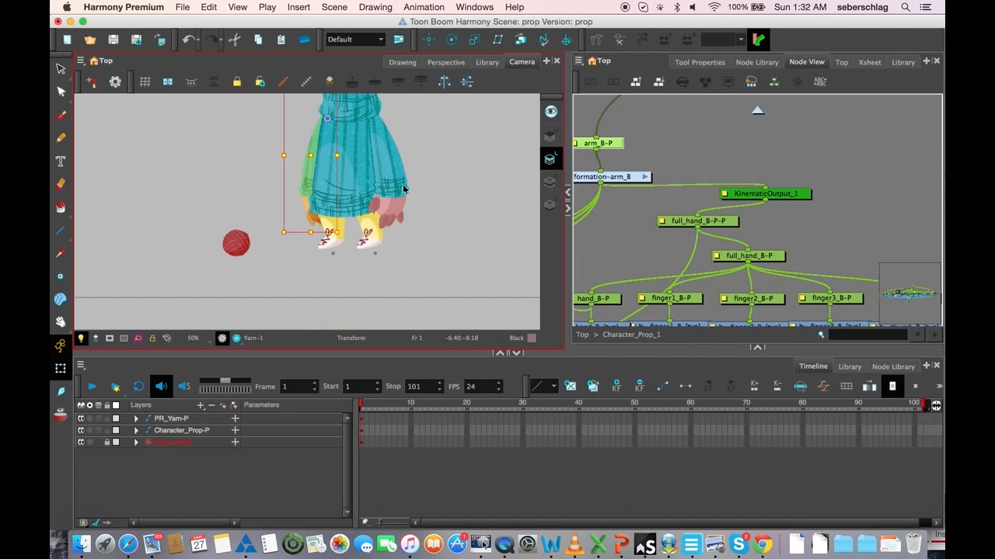
Key Character_Prop-P on frame 2, then zoom in and select the torso
key(space)
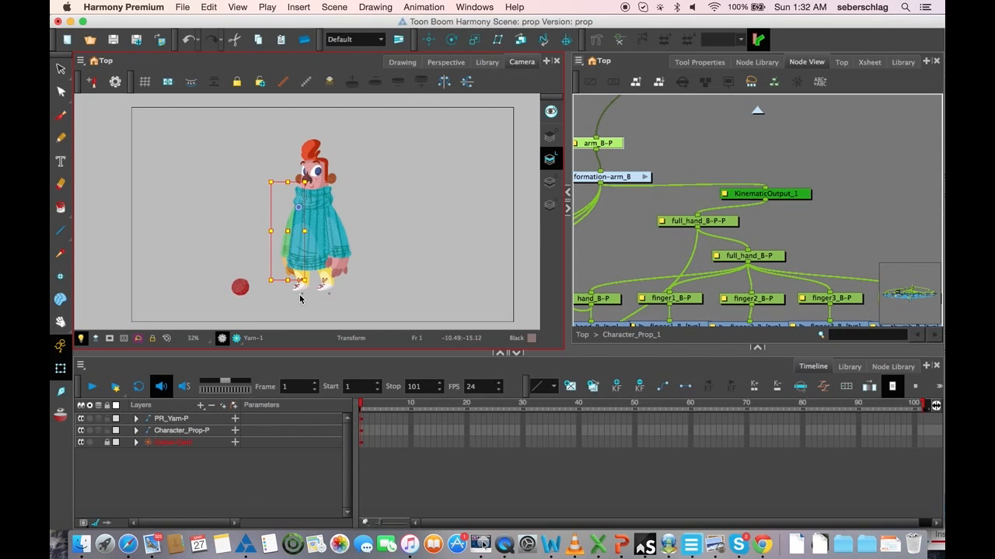
key(space)
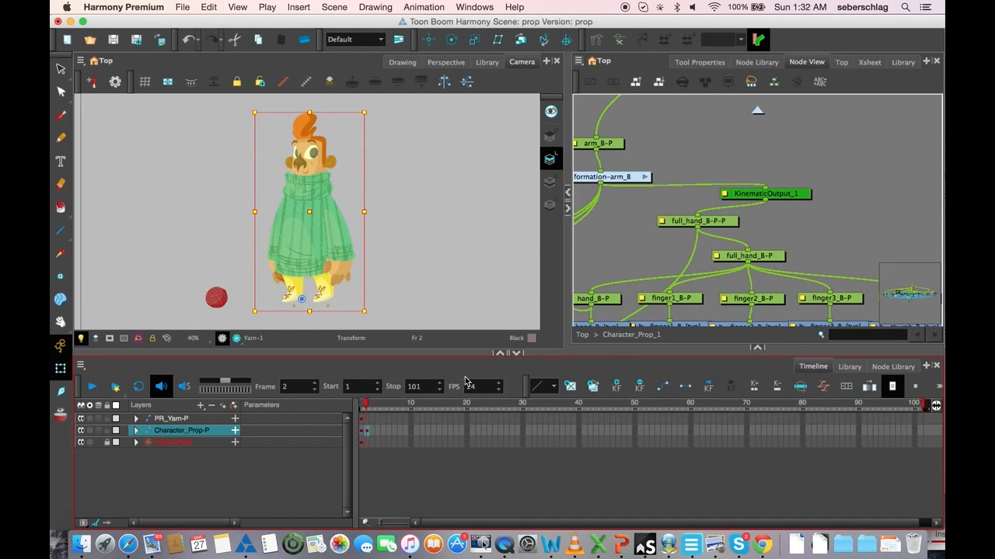
key(g)
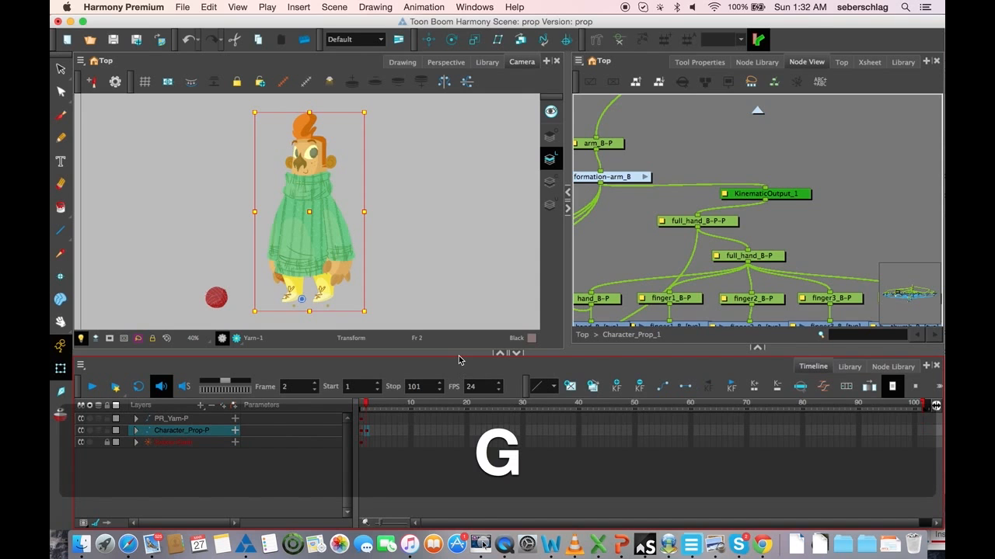
key(space)
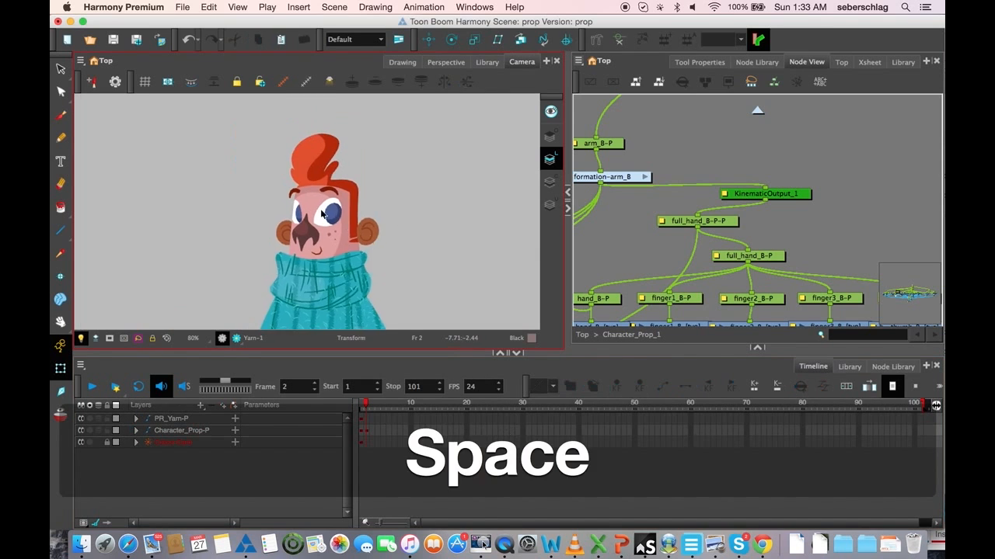
key(space)
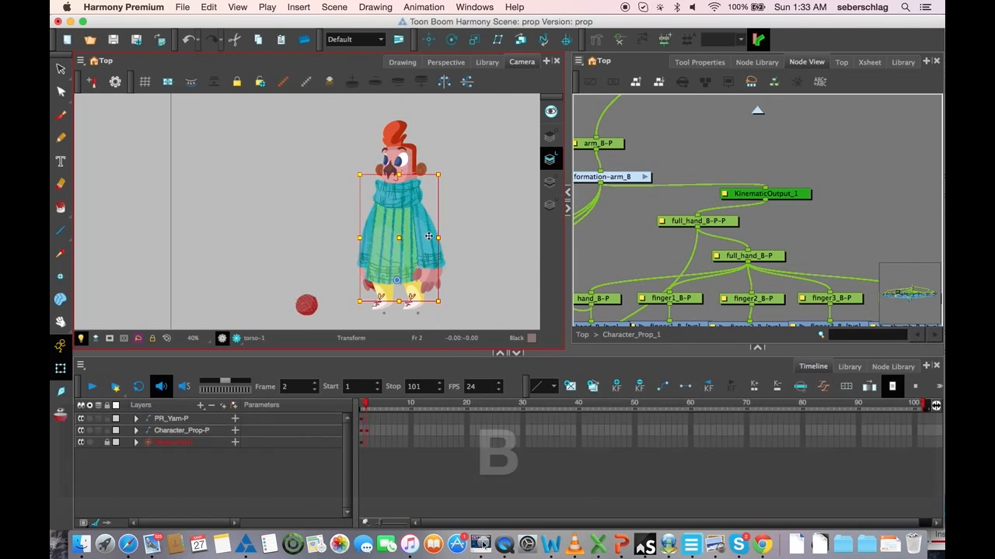
Rotate the torso into a lean and drag the arm deformer to lift the yarn hand
drag(429, 237, 399, 210)
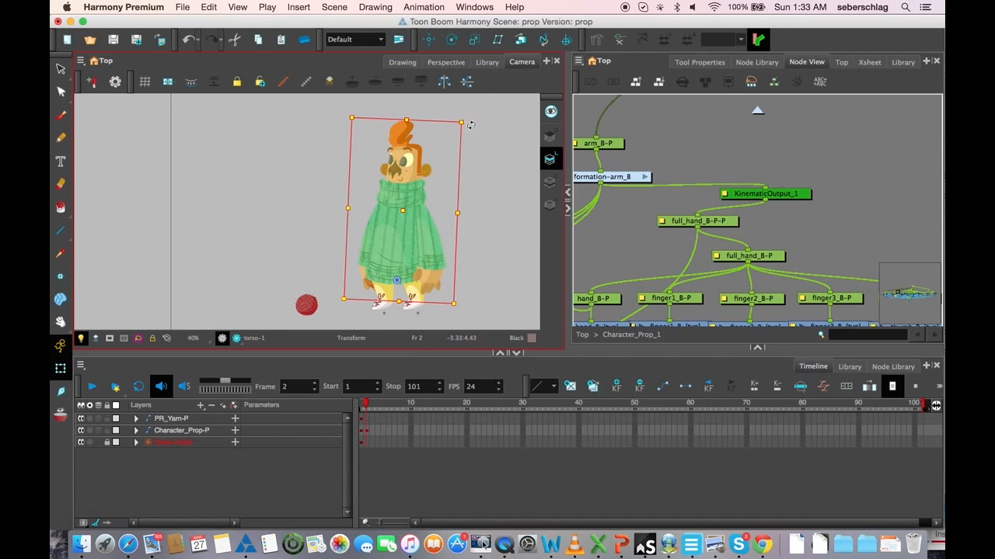
key(g)
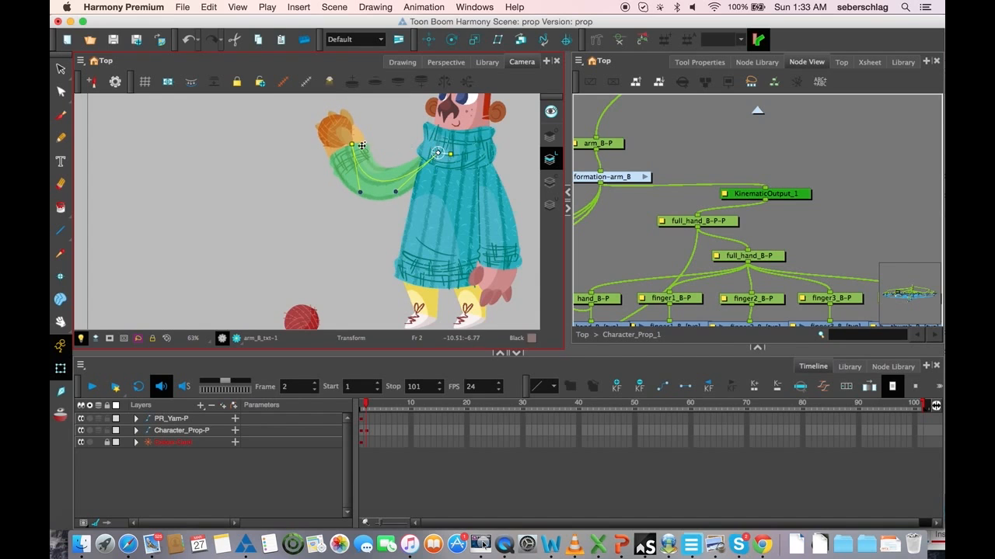
drag(354, 145, 366, 146)
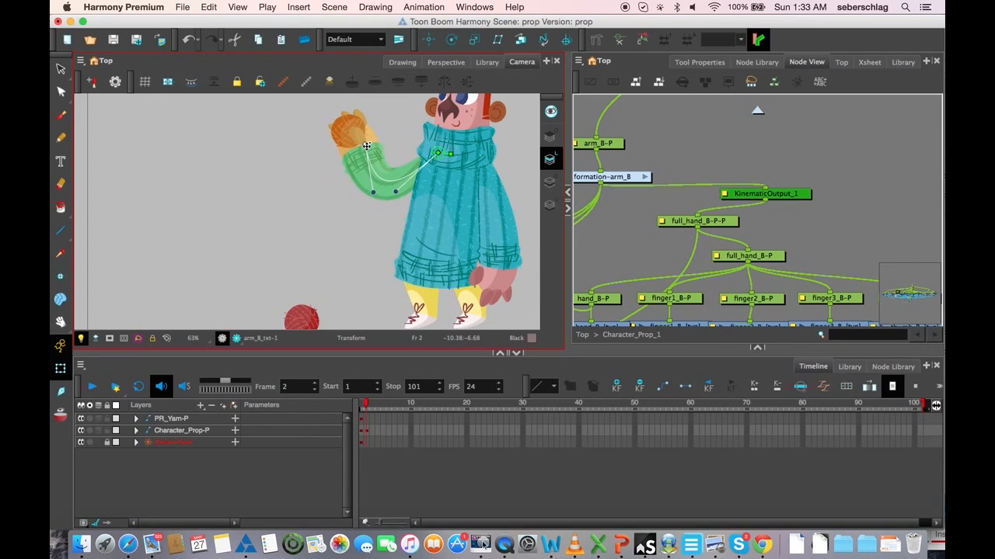
Reposition leg_B_HL under the leaning body and adjust the lowered free hand
key(space)
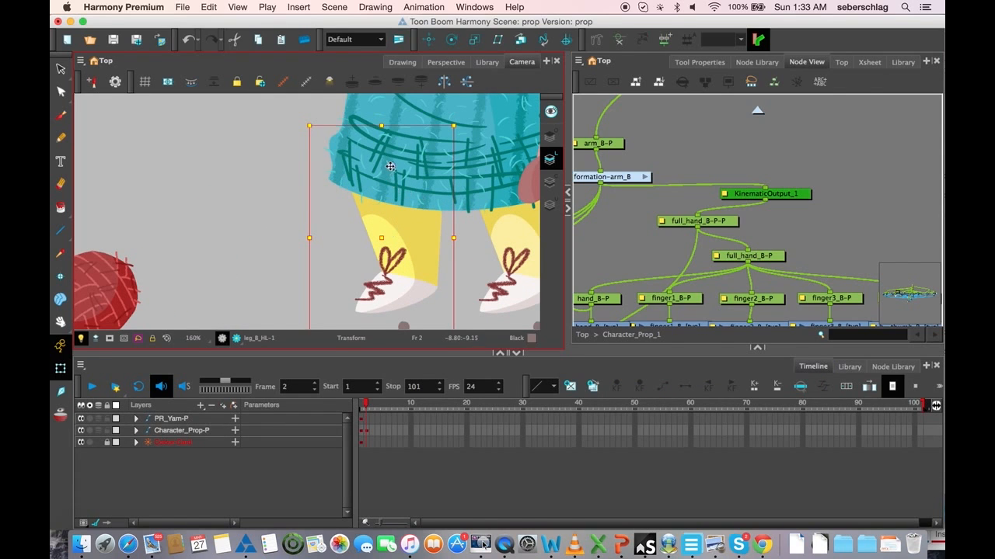
drag(390, 167, 414, 277)
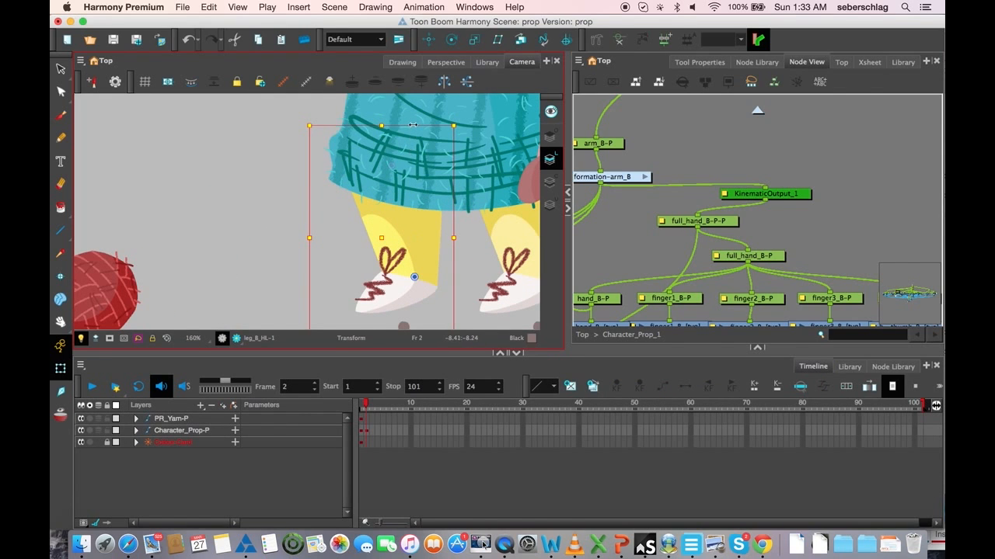
key(space)
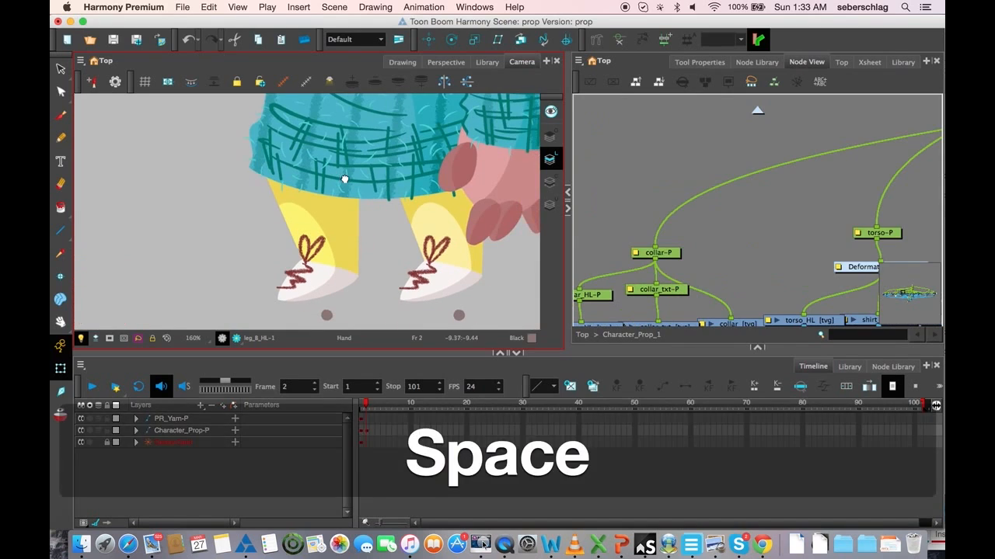
key(space)
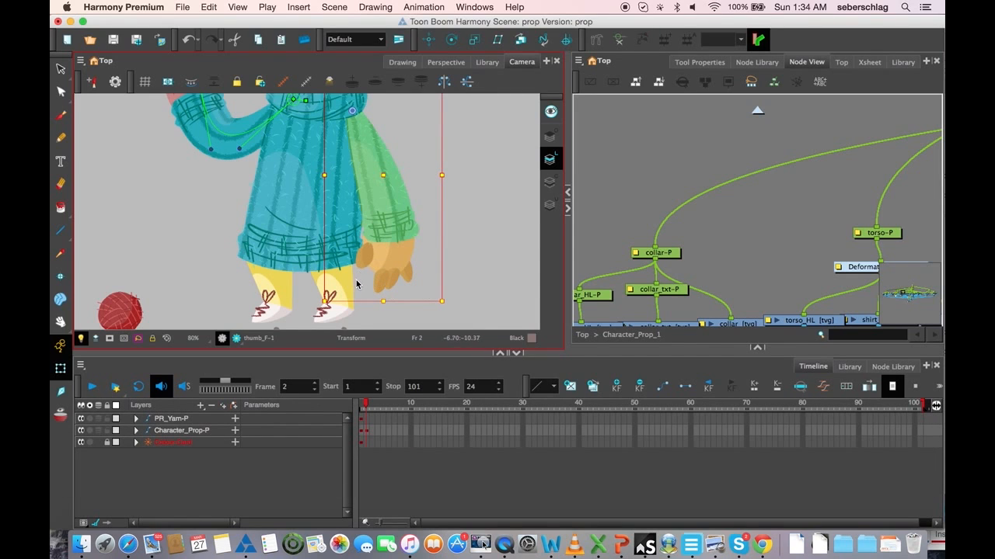
key(g)
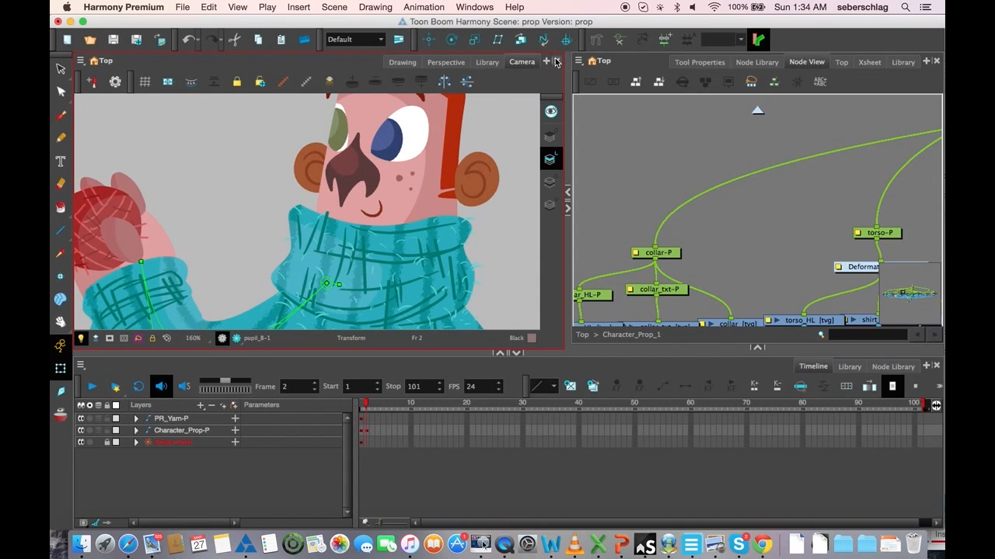
Shift the pupil_B pupils via Drawing Substitution so they look toward the raised yarn
click(523, 62)
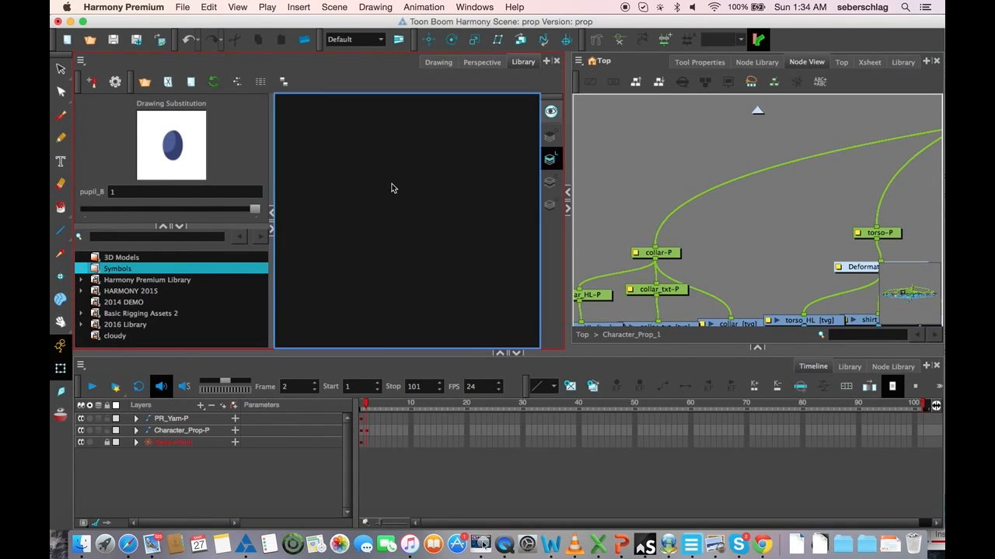
click(521, 61)
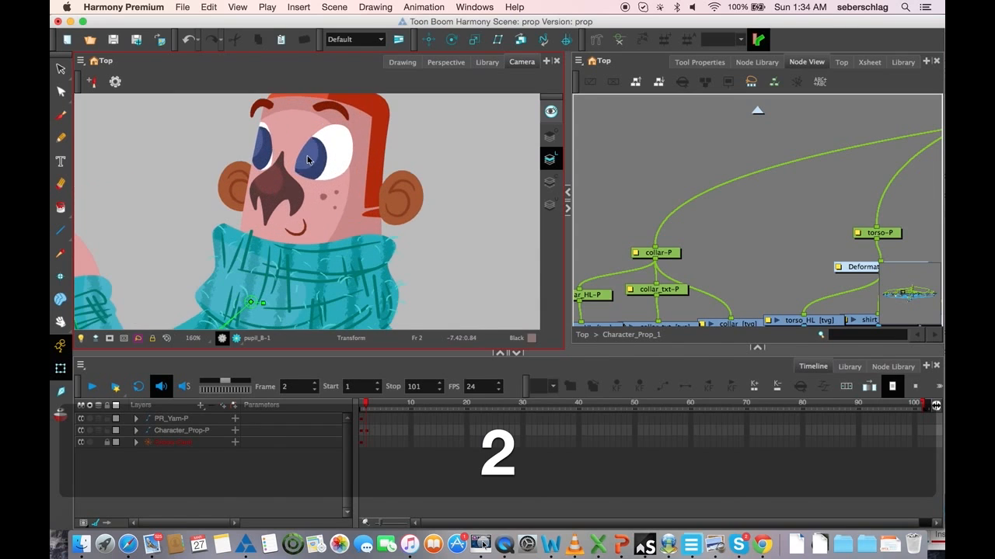
click(308, 160)
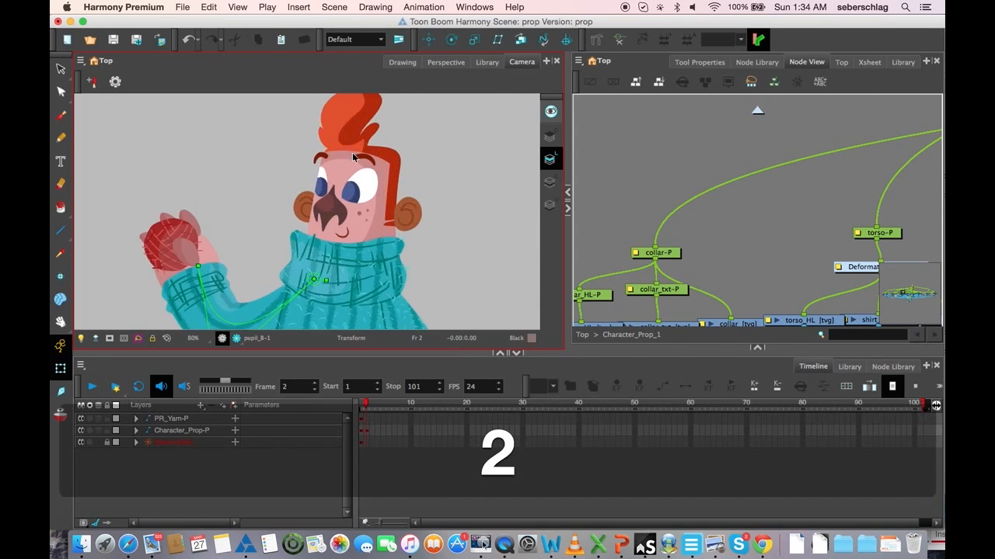
key(space)
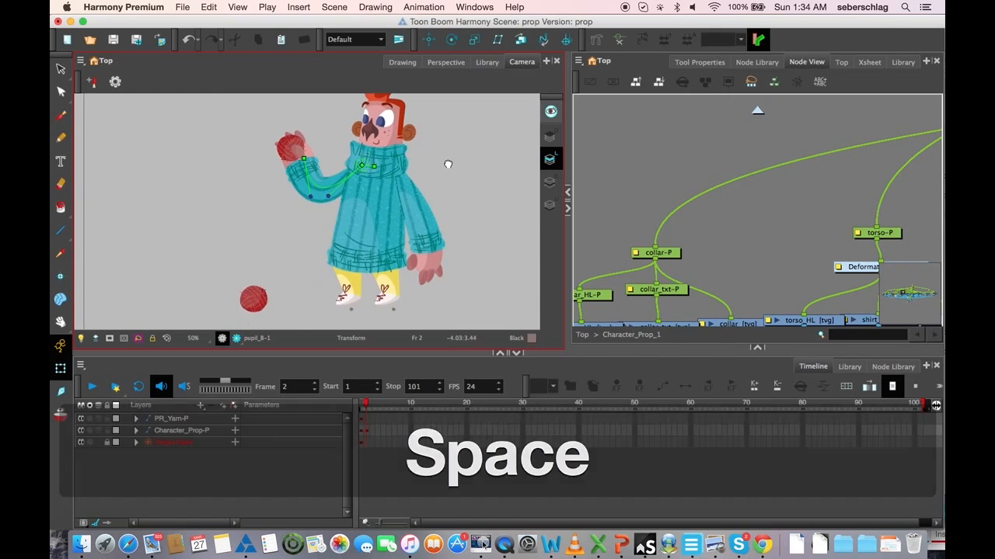
key(g)
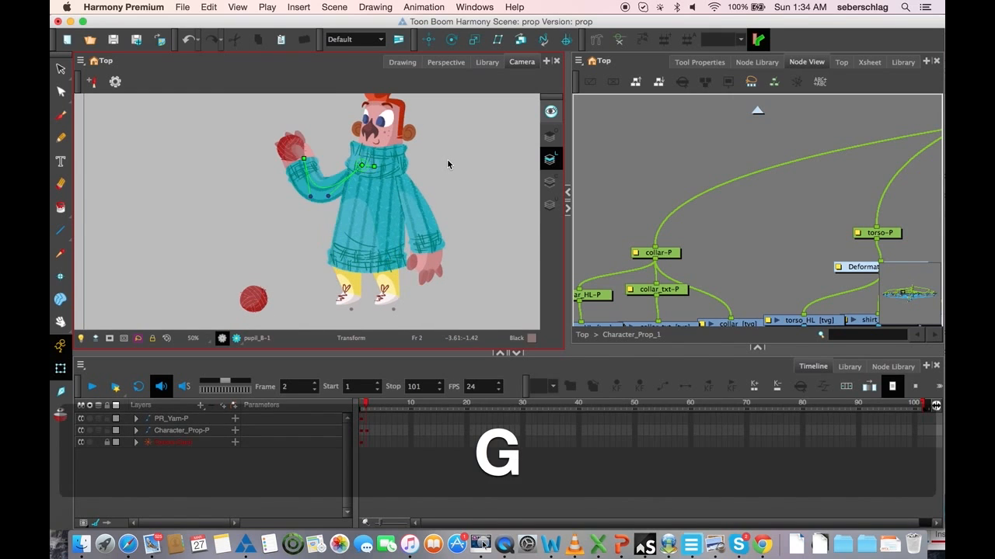
click(365, 218)
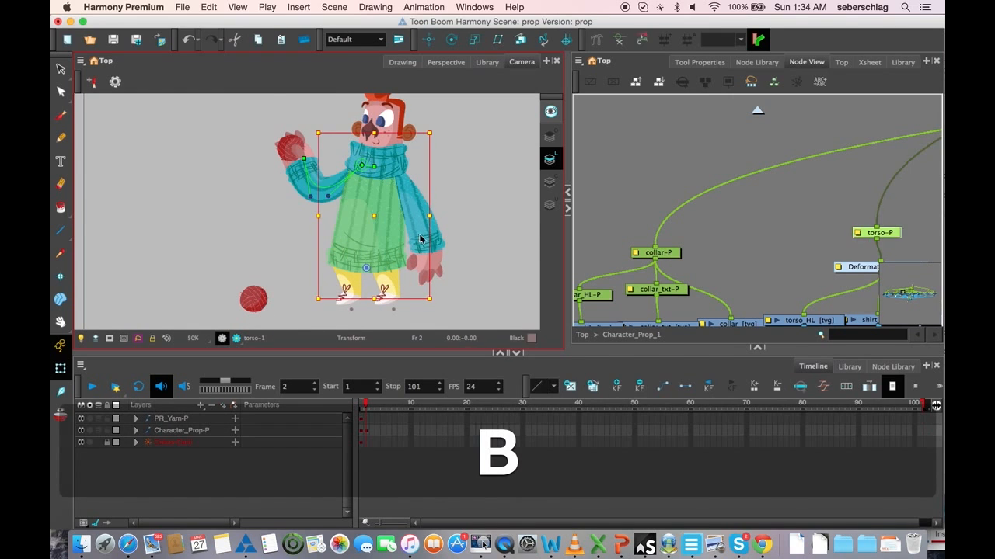